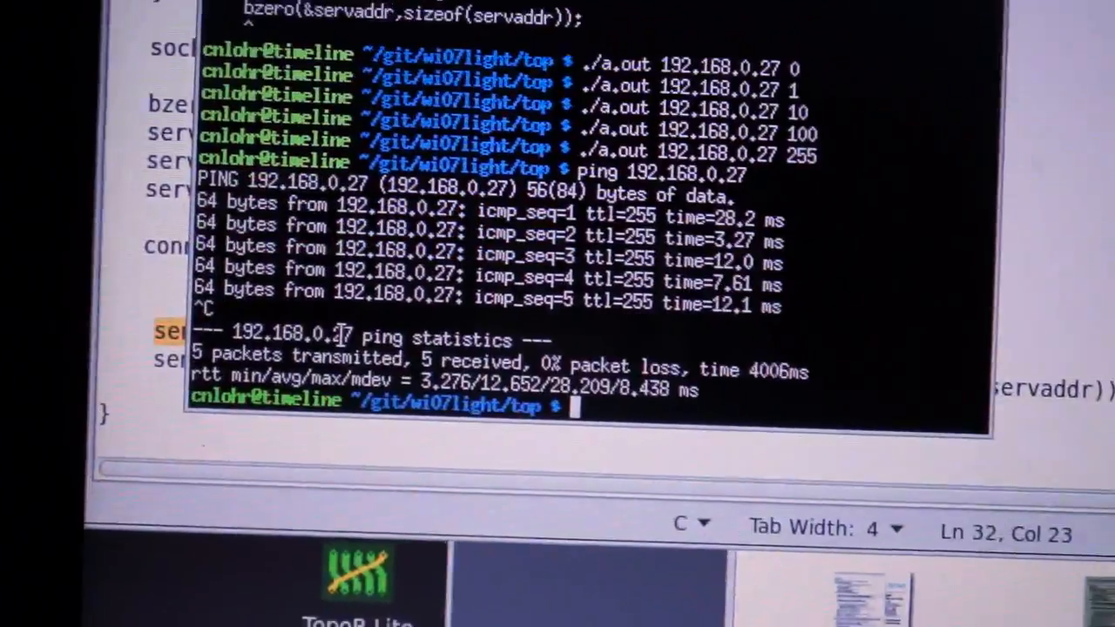
type("./a.out 192.168.0.27 100")
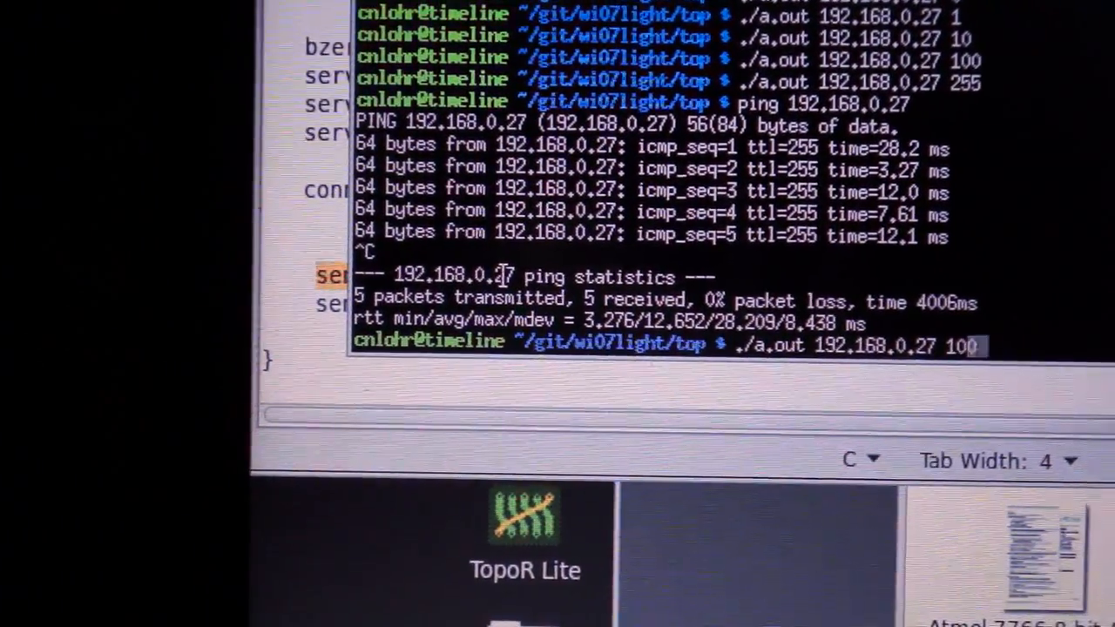